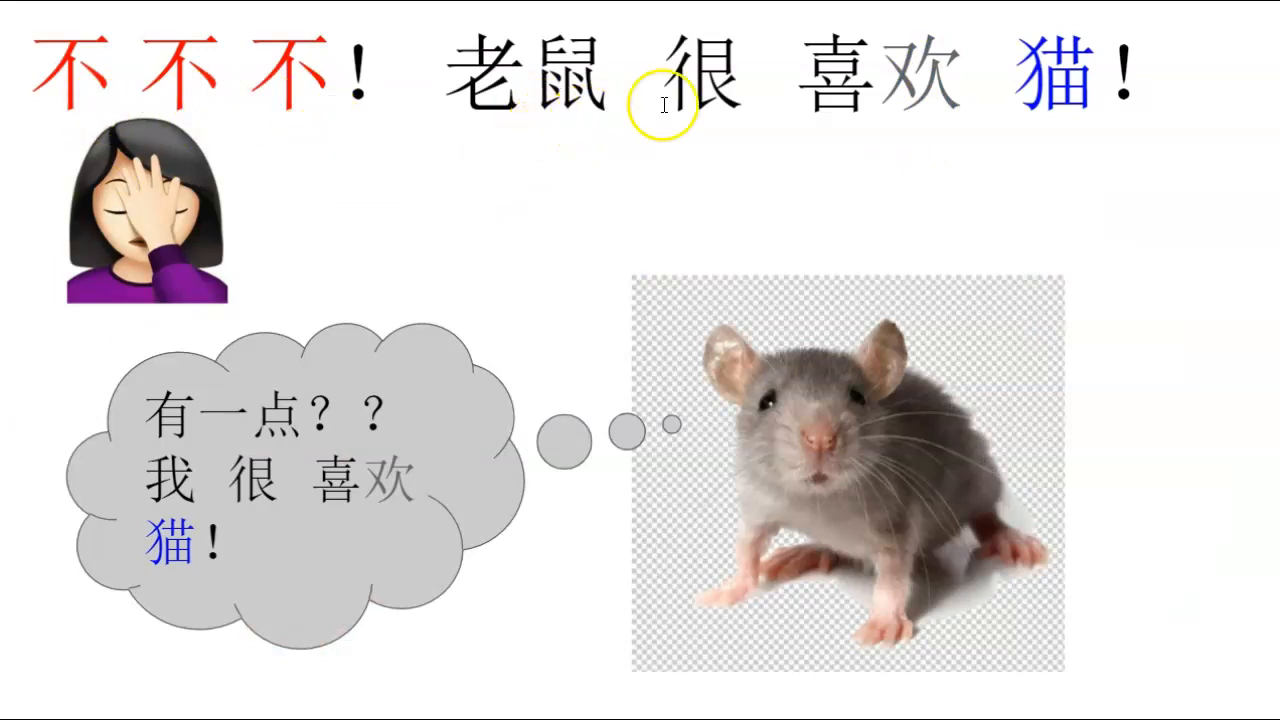
mouse_move(1058, 130)
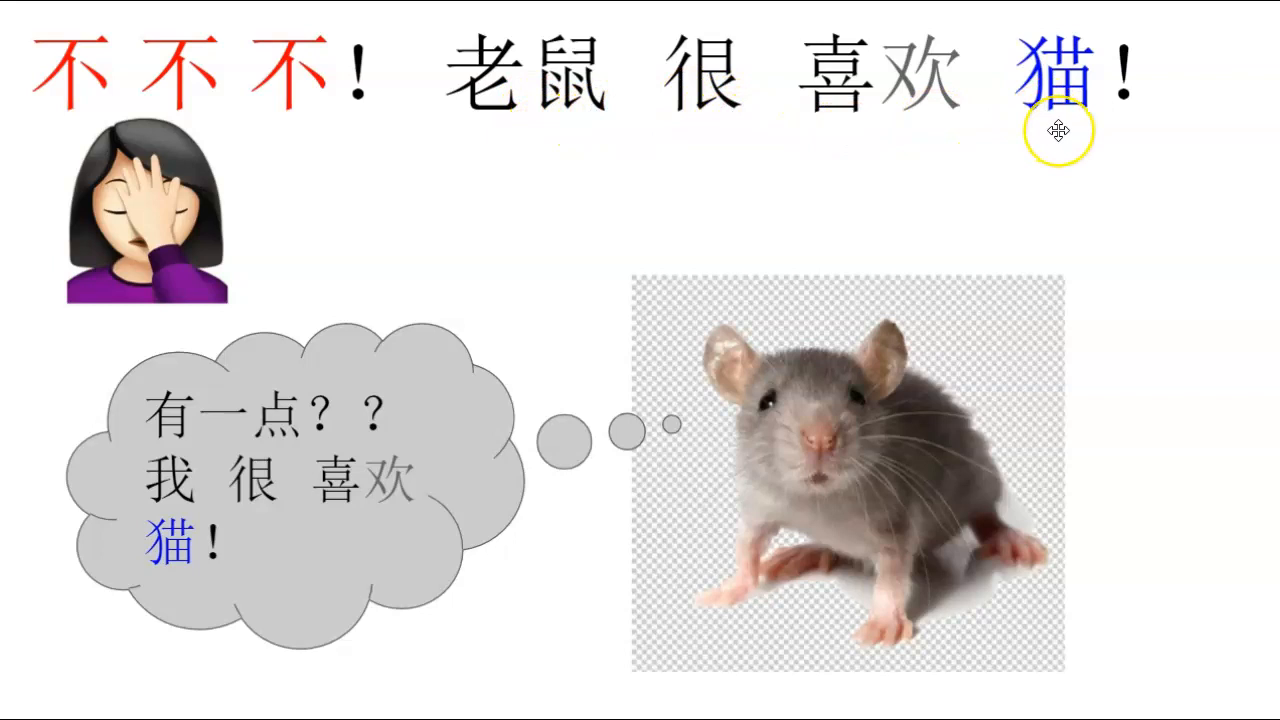
mouse_move(292, 440)
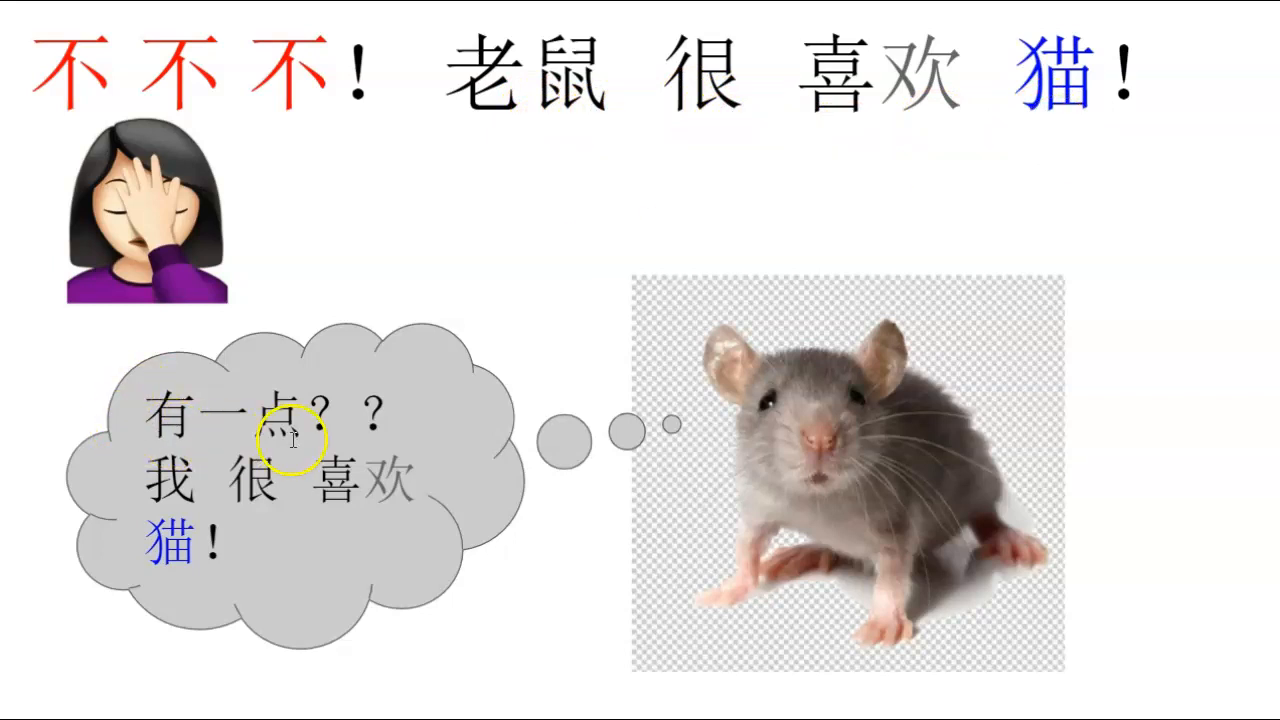
mouse_move(338, 512)
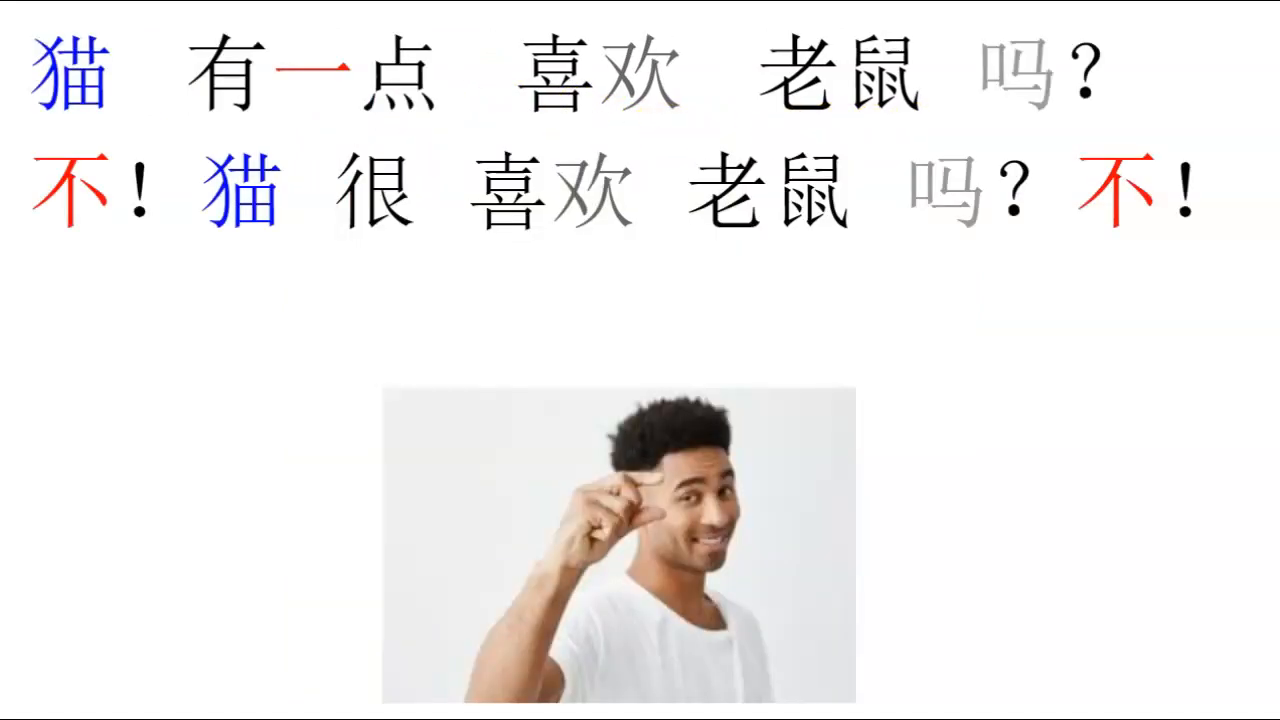
mouse_move(222, 132)
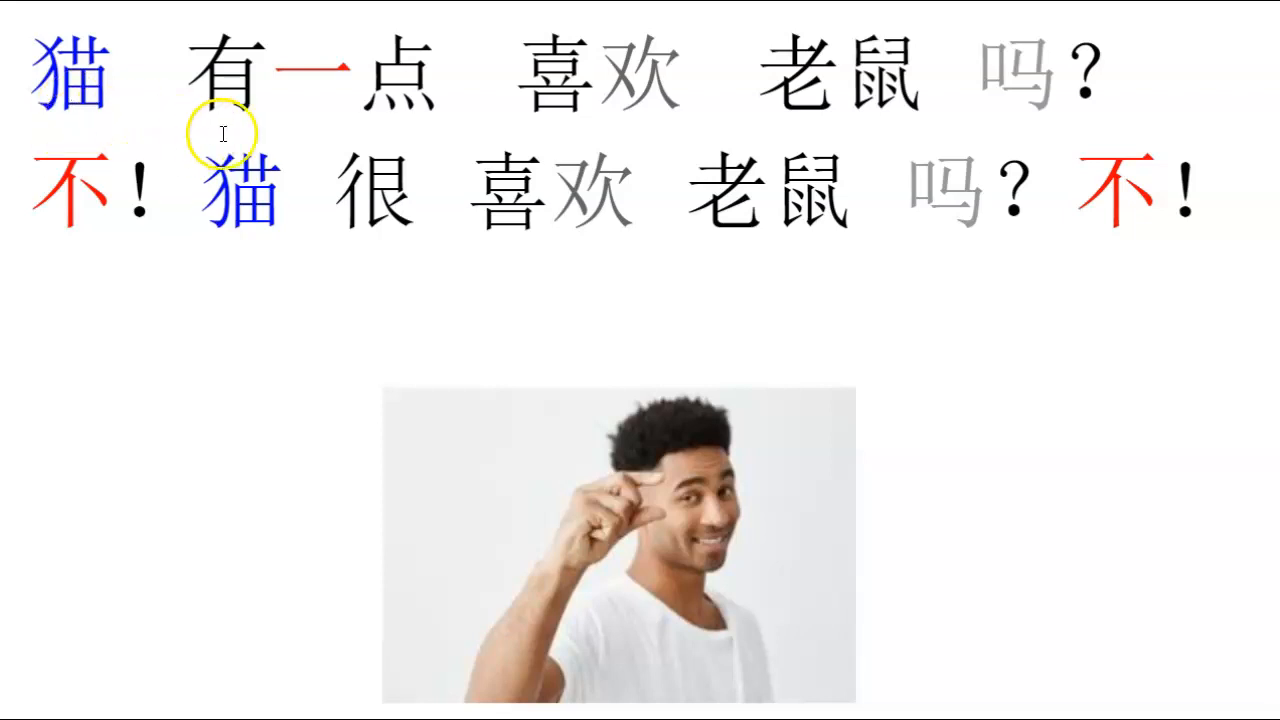
mouse_move(676, 122)
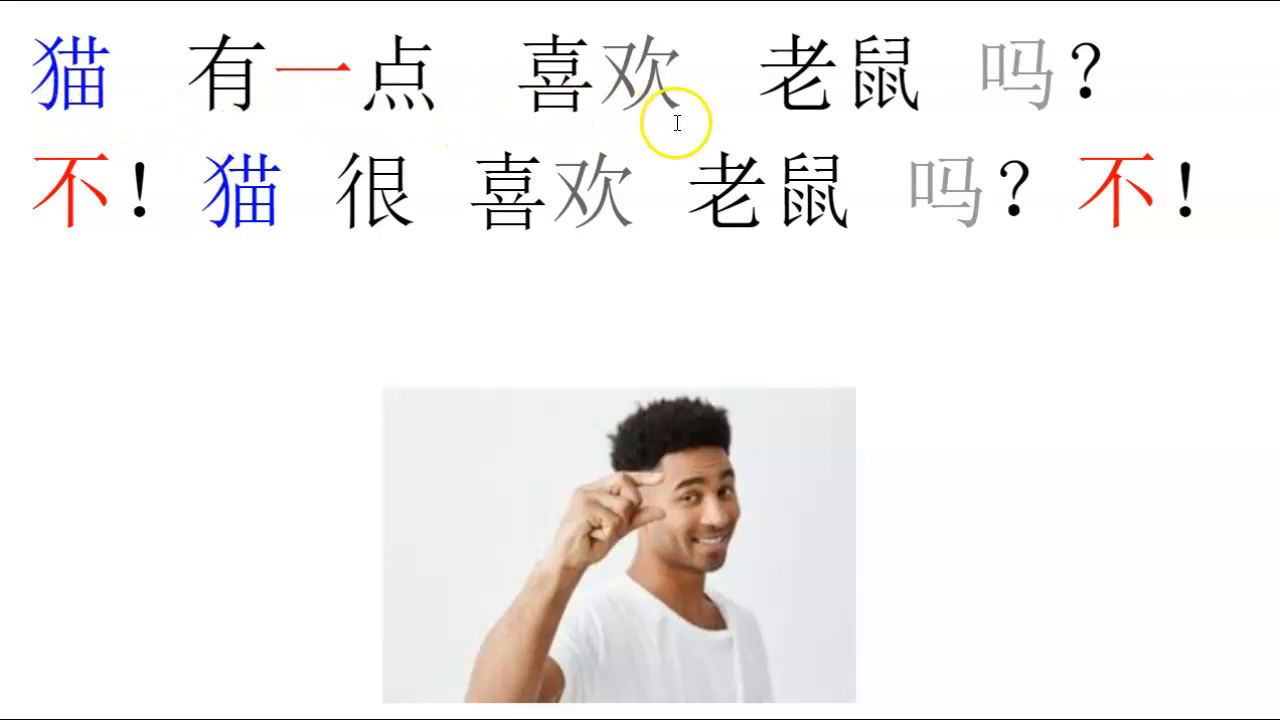
mouse_move(74, 252)
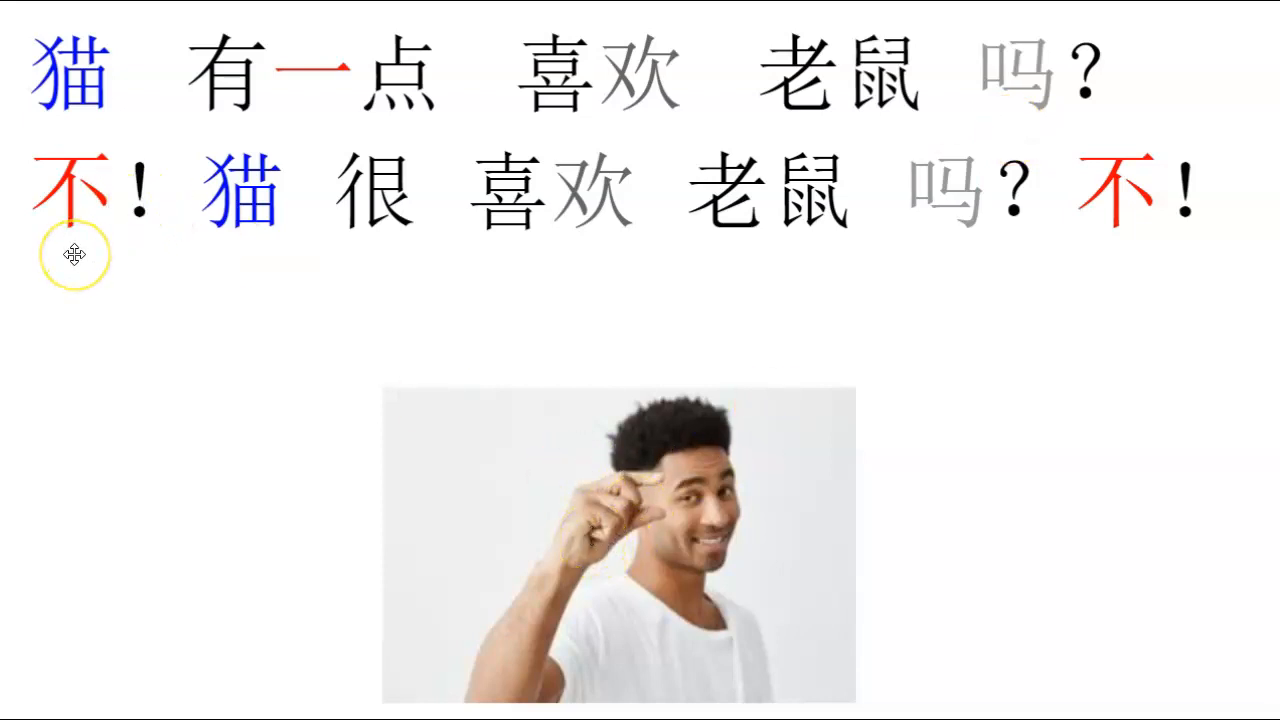
mouse_move(240, 268)
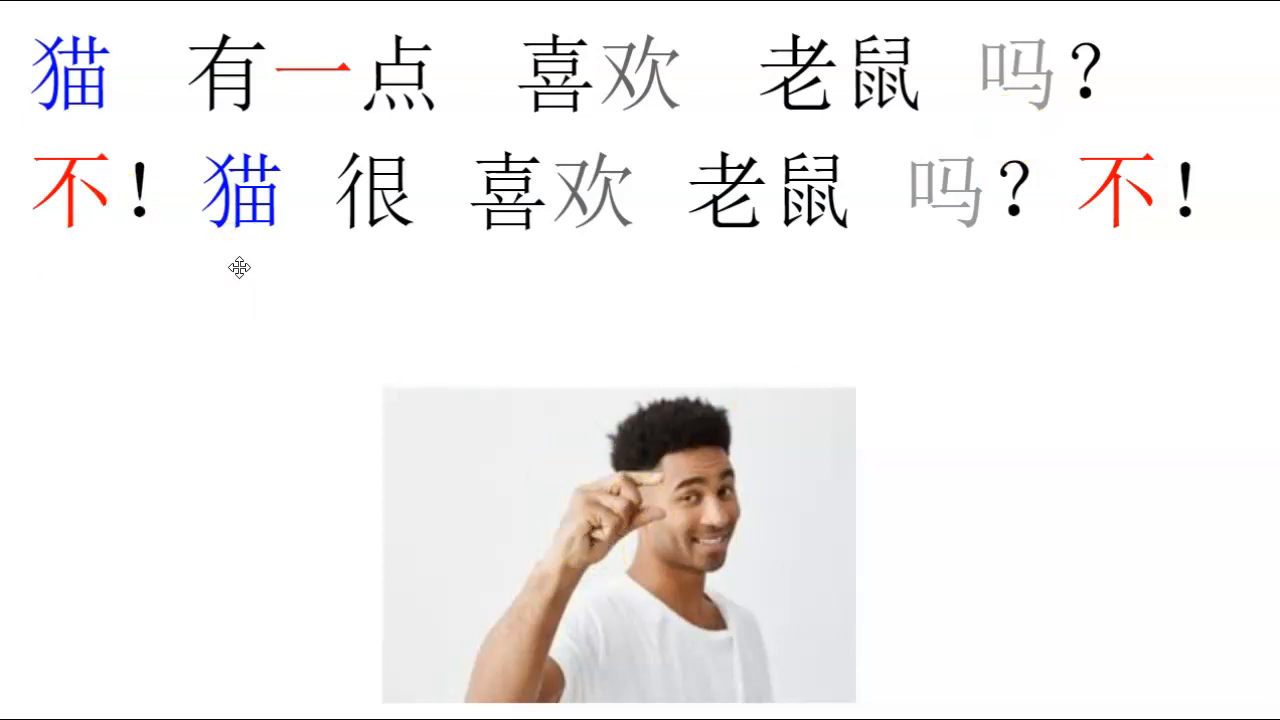
mouse_move(752, 248)
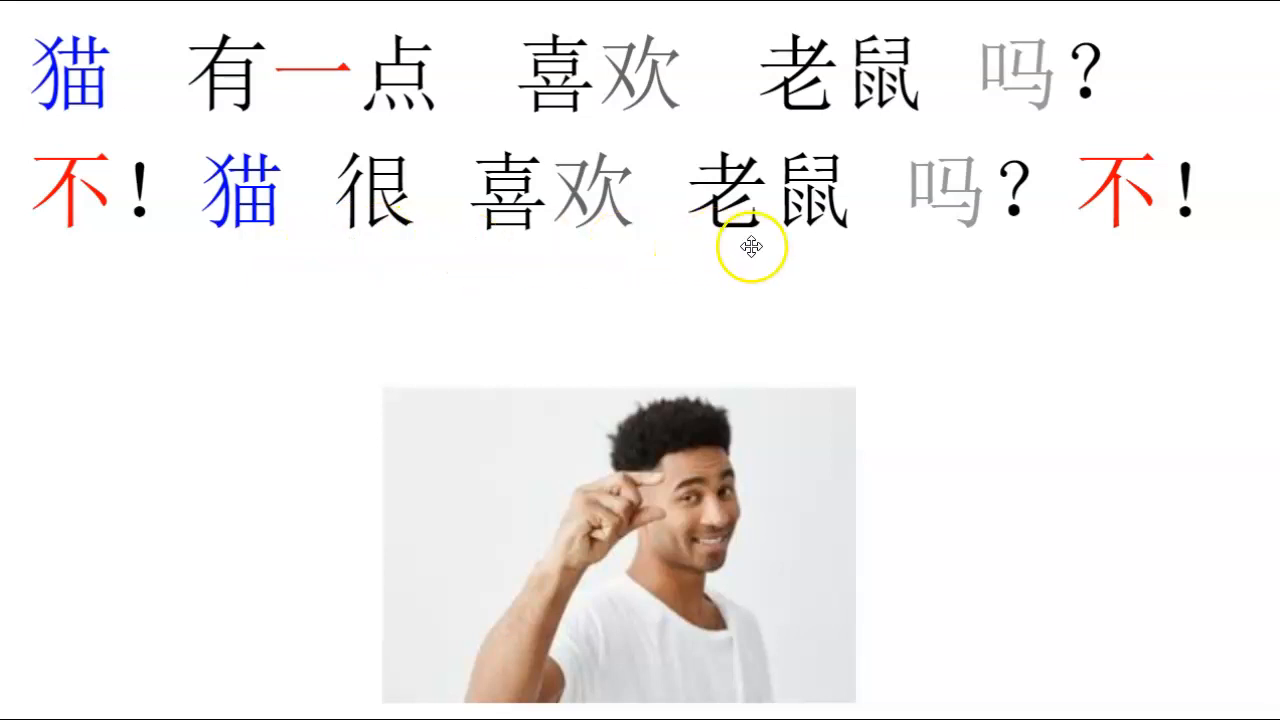
mouse_move(1130, 244)
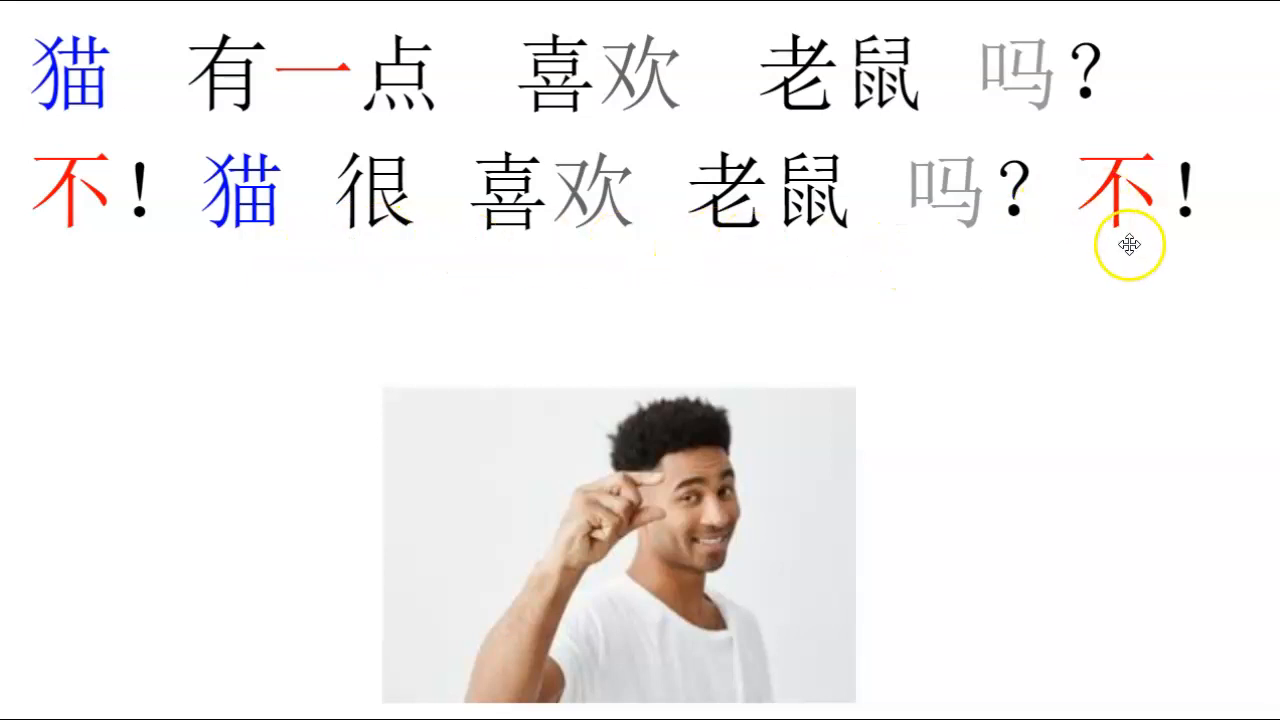